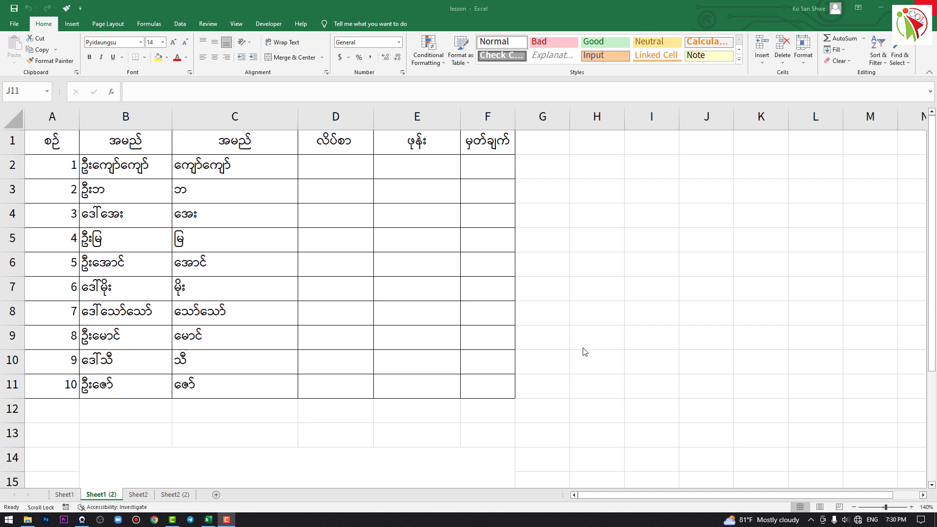
pyautogui.moveTo(22, 142)
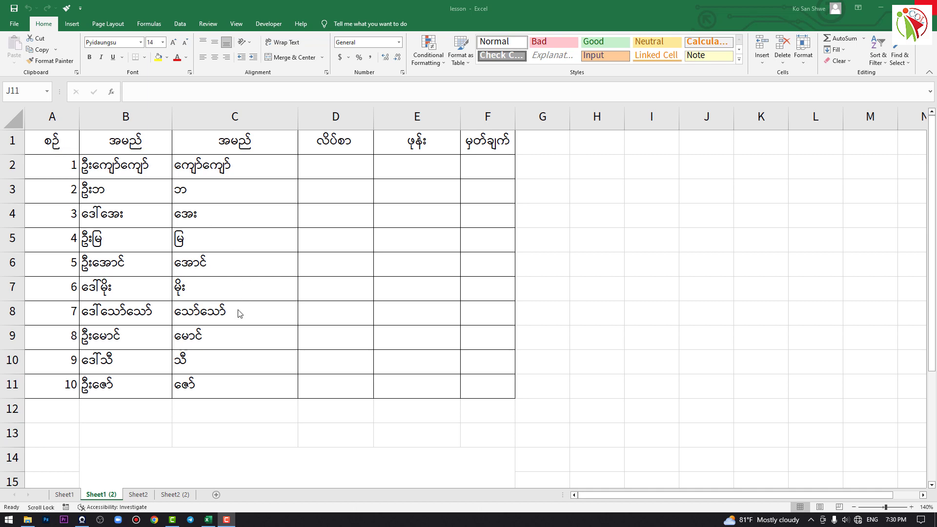
pyautogui.moveTo(238, 320)
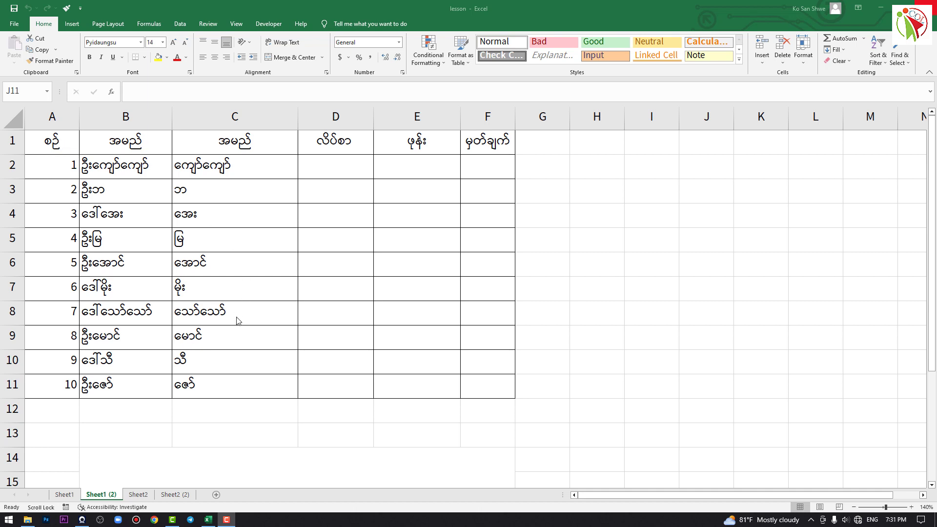
pyautogui.moveTo(55, 166)
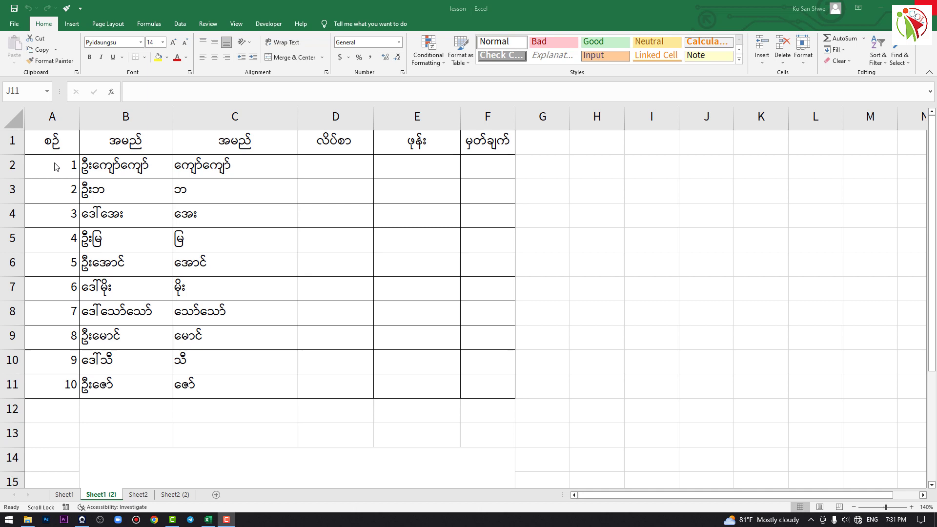
# - Select the entire Sheet1 (2) worksheet, copy it, and add a new blank Sheet3
pyautogui.click(597, 312)
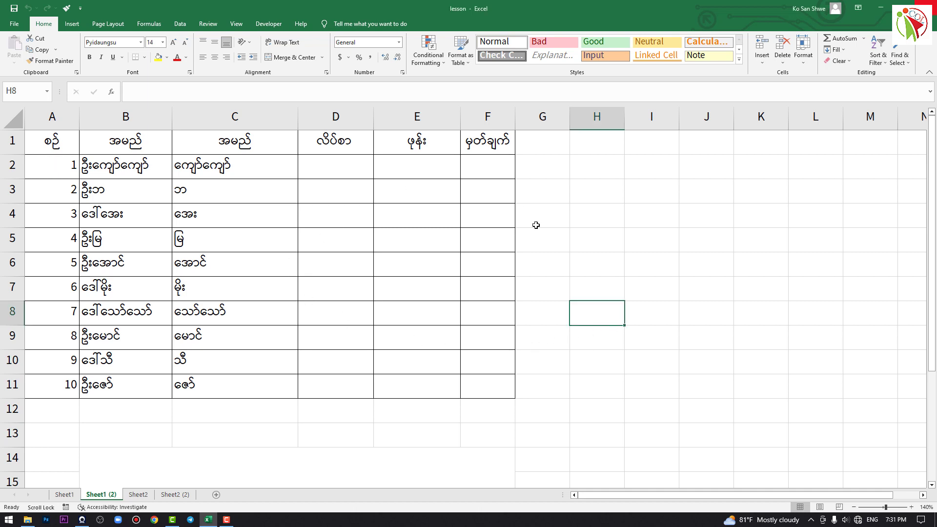
pyautogui.moveTo(404, 288)
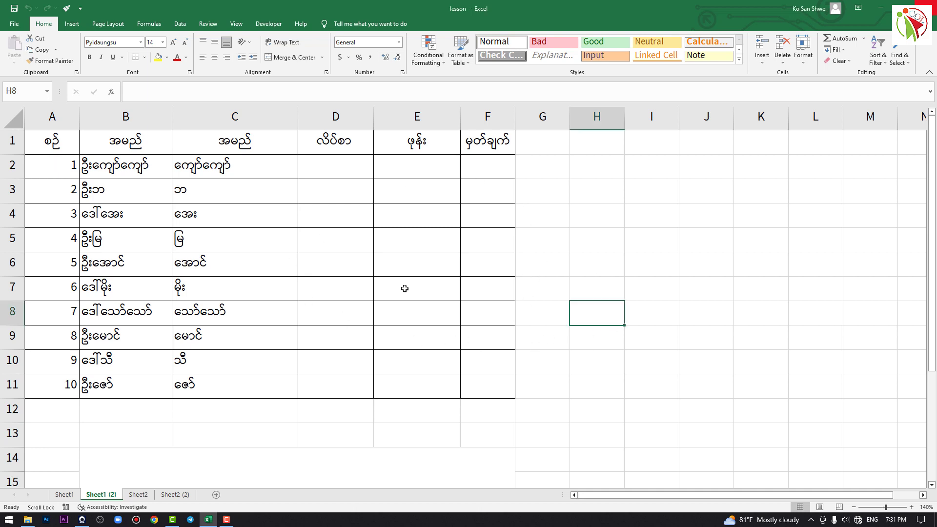
pyautogui.click(412, 288)
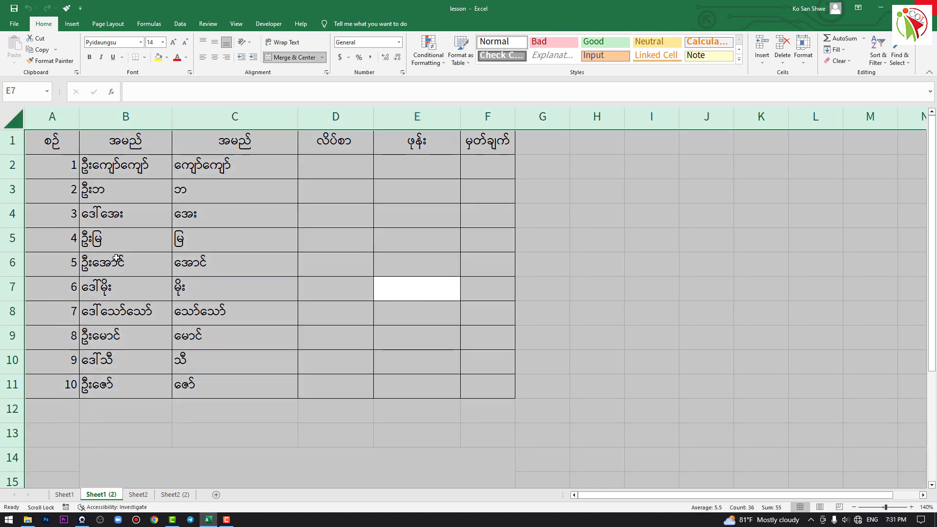
pyautogui.click(595, 313)
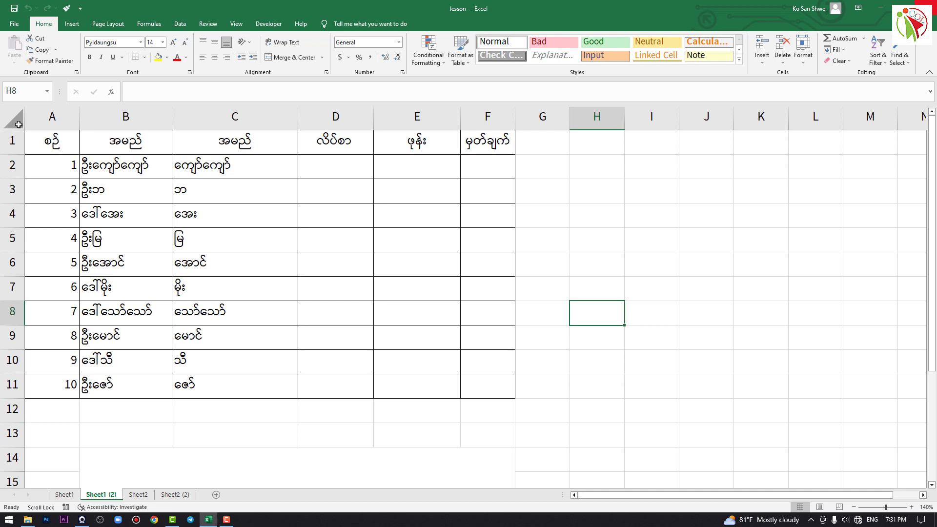
pyautogui.click(15, 125)
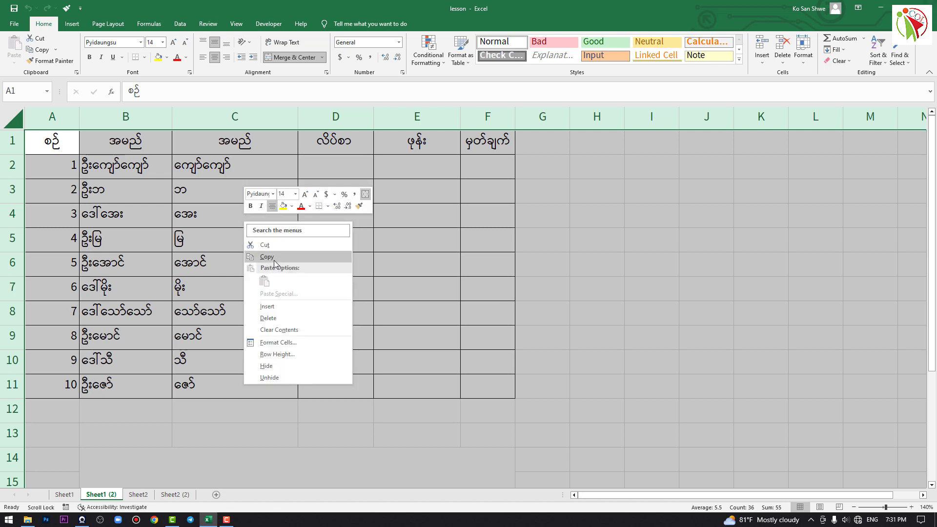
pyautogui.click(266, 255)
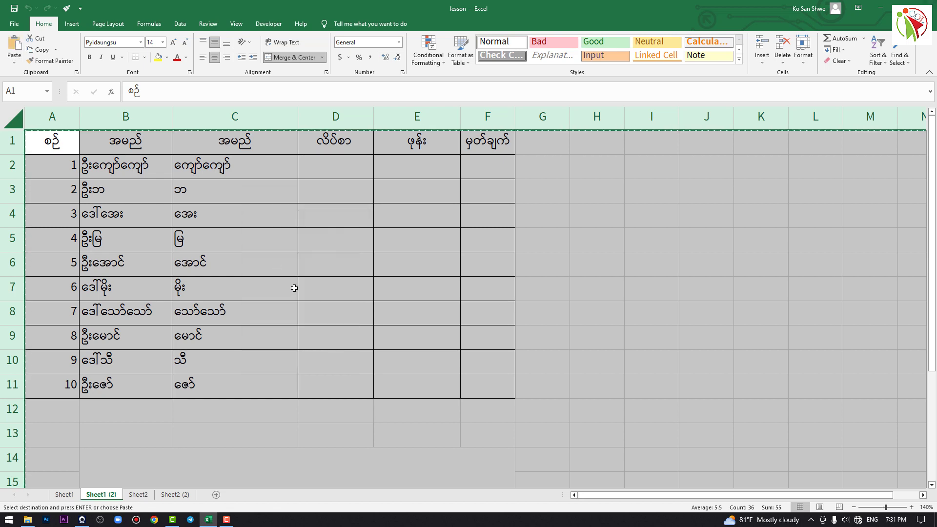
pyautogui.click(174, 494)
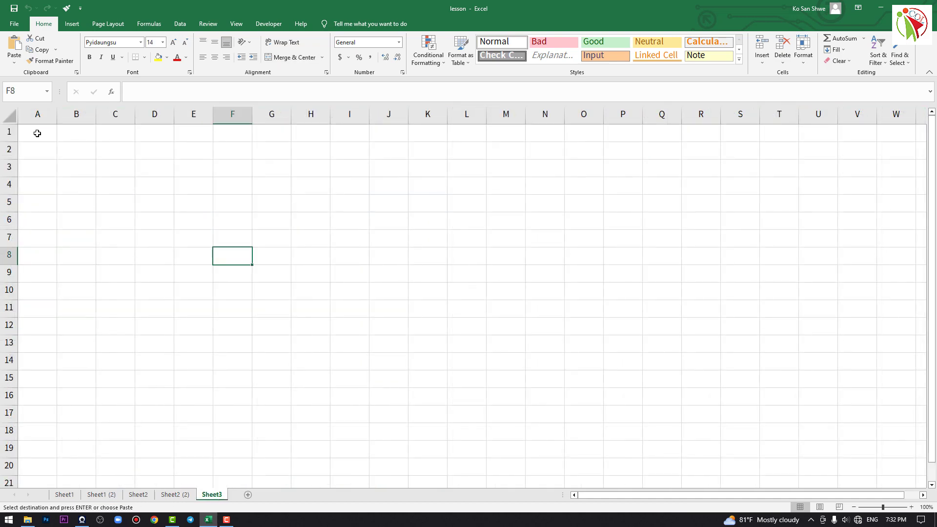
# - Paste the copied sheet into Sheet3 at A1, then return to Sheet1 (2) and inspect C6's formula
pyautogui.click(37, 133)
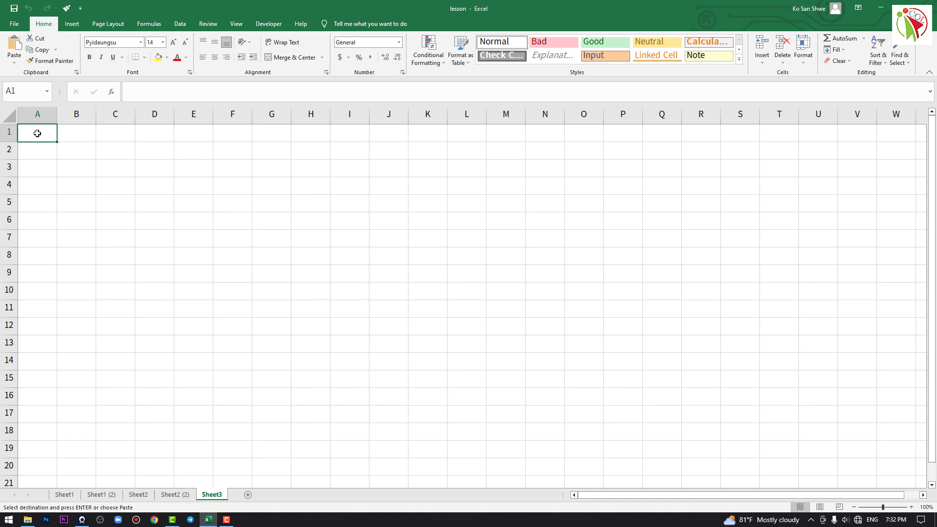
pyautogui.press('ctrl+v')
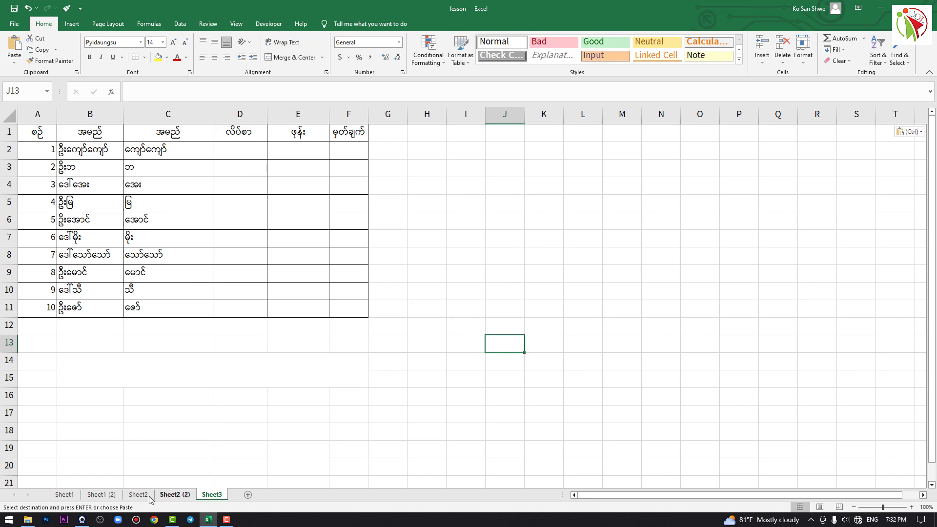
pyautogui.click(100, 494)
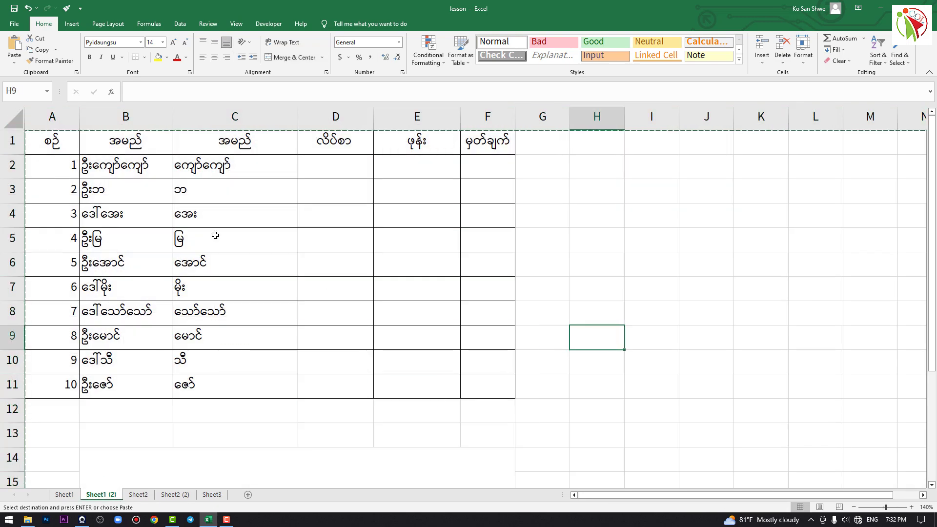
pyautogui.moveTo(199, 205)
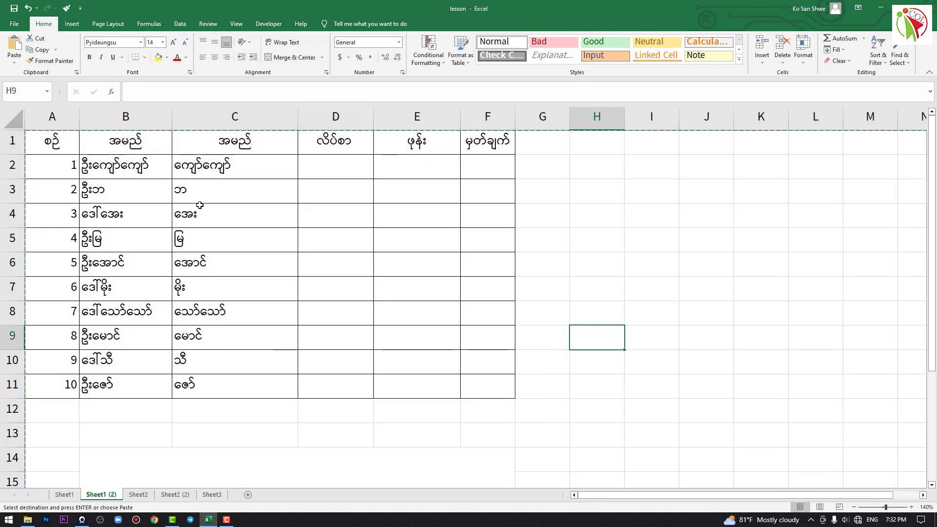
pyautogui.moveTo(166, 189)
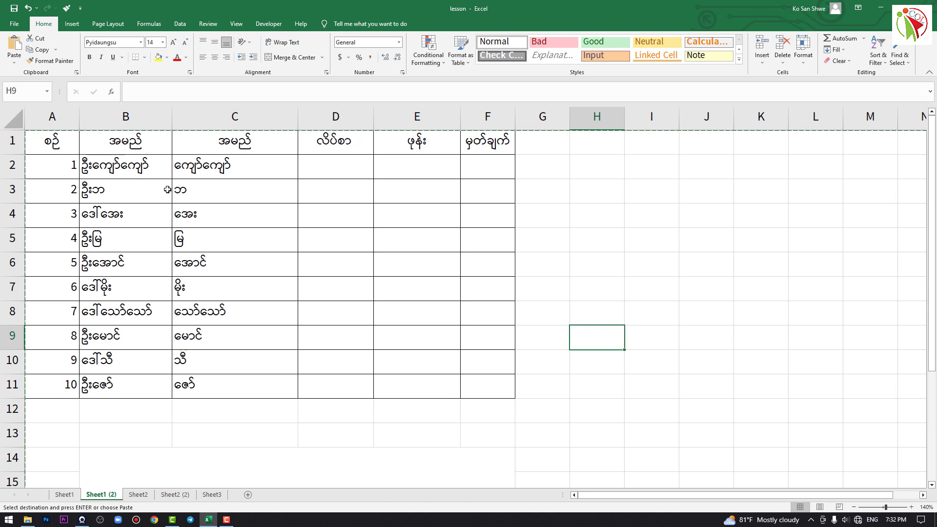
pyautogui.click(234, 262)
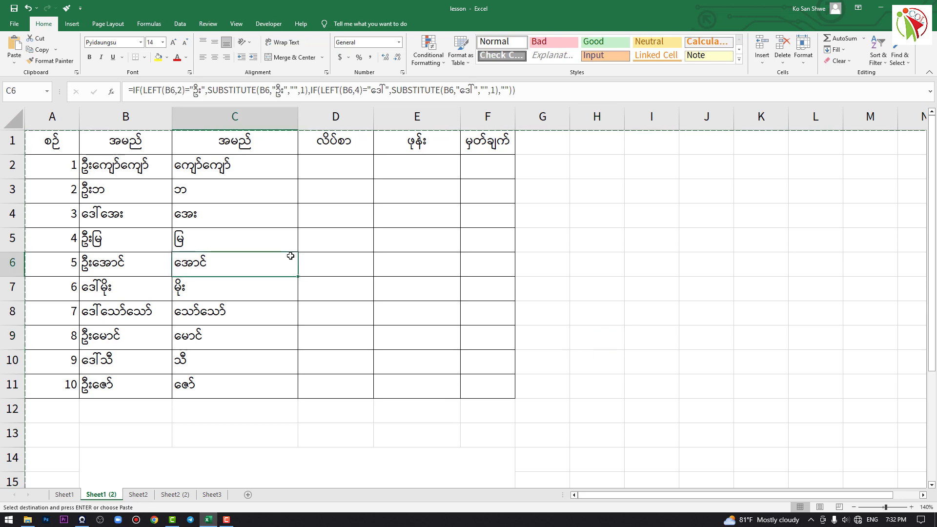
# - Copy the name table A1:F11 and paste it into the new Sheet4, getting narrower columns
pyautogui.moveTo(51, 142); pyautogui.dragTo(417, 335)
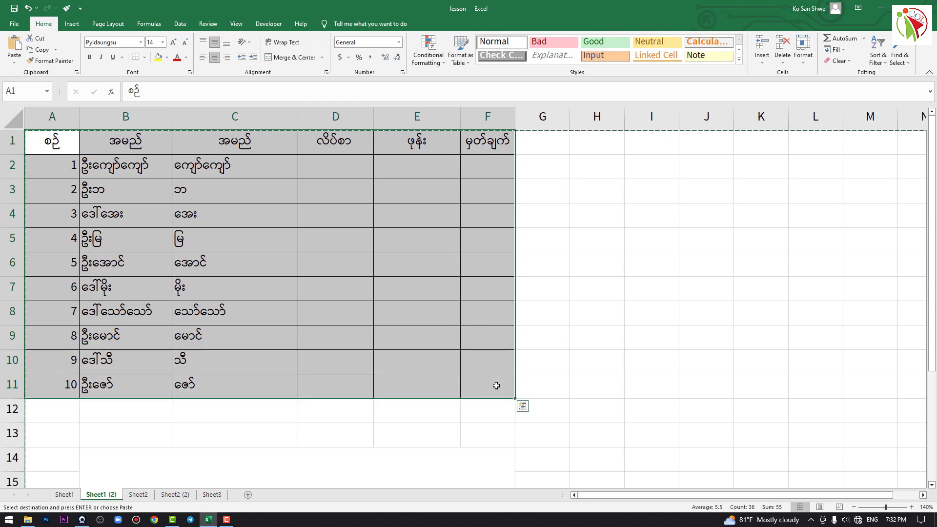
pyautogui.rightClick(496, 387)
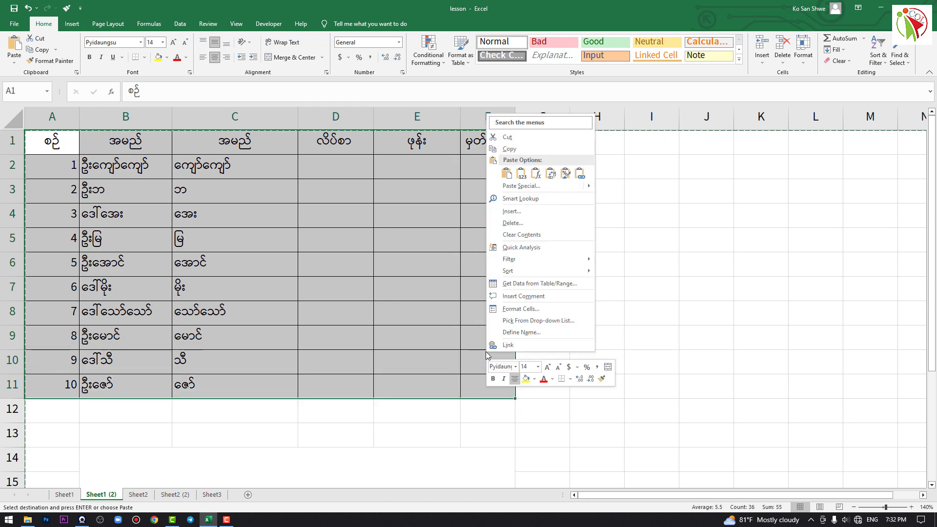
pyautogui.click(306, 308)
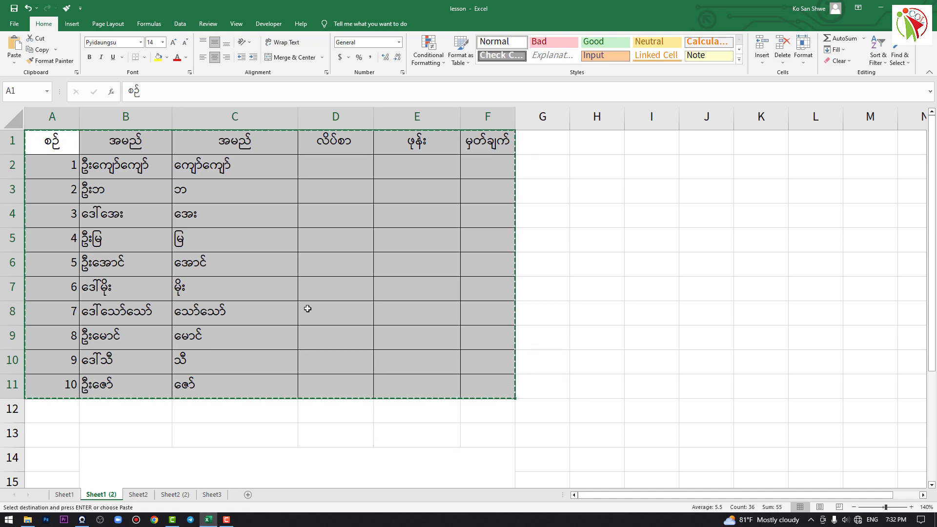
pyautogui.moveTo(247, 494)
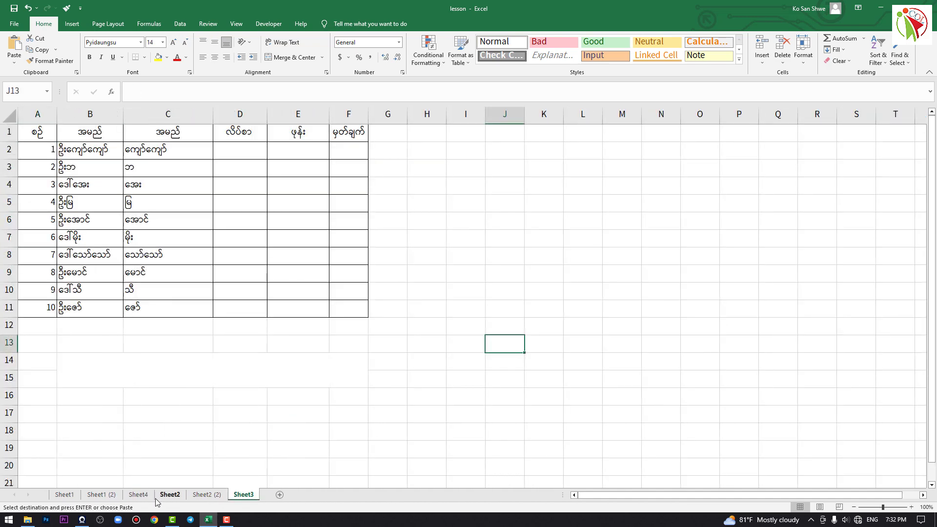
pyautogui.click(139, 494)
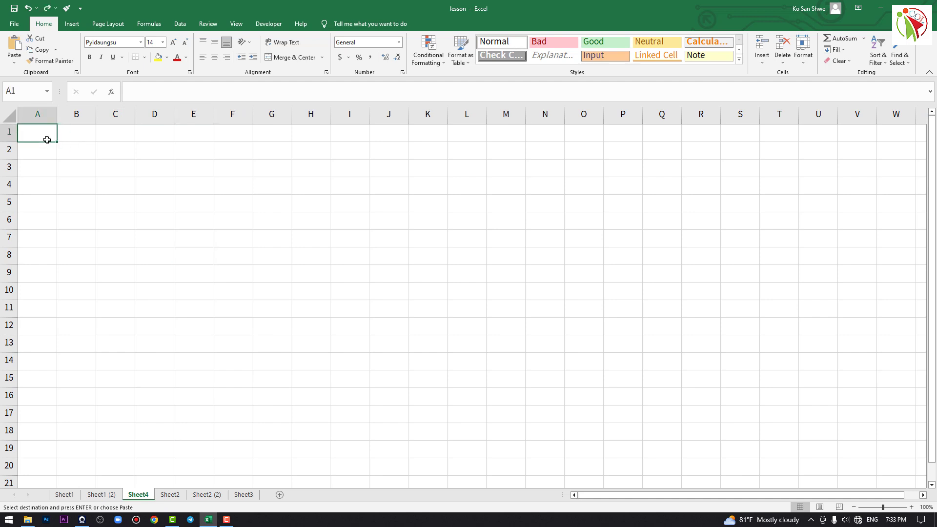
pyautogui.press('ctrl+v')
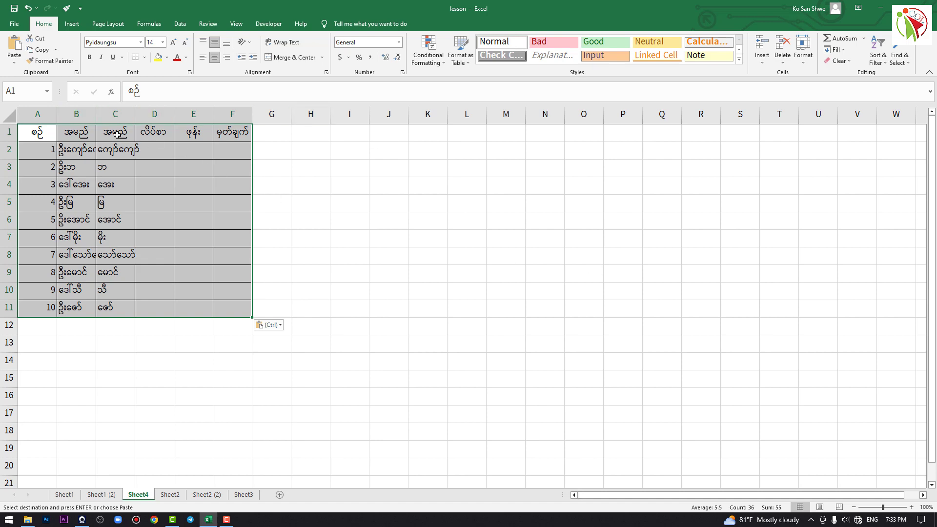
pyautogui.click(100, 494)
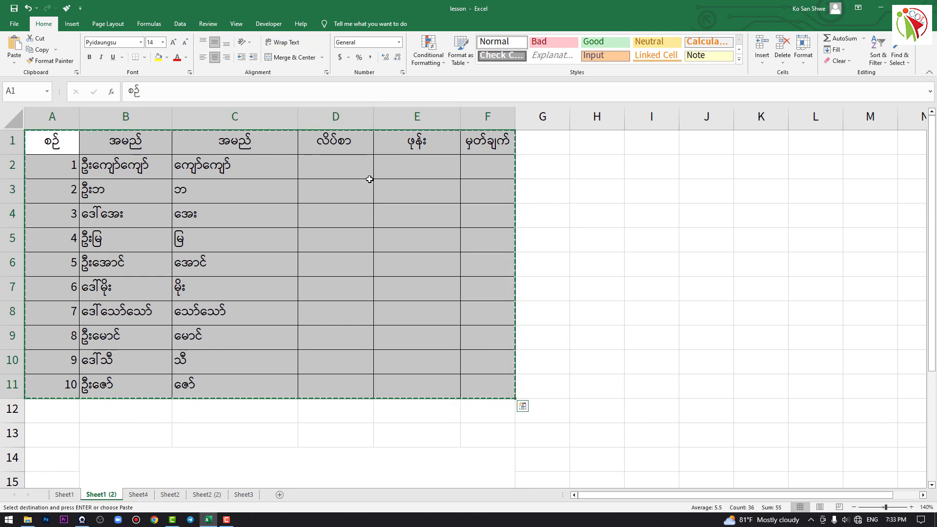
# - Remove the pasted table from Sheet4 and check the paste choices at A1
pyautogui.click(138, 494)
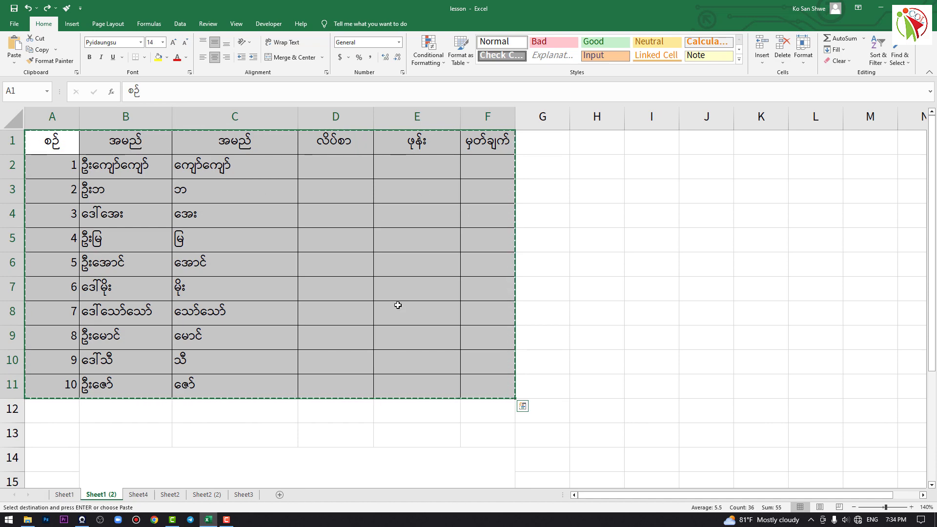
pyautogui.click(138, 493)
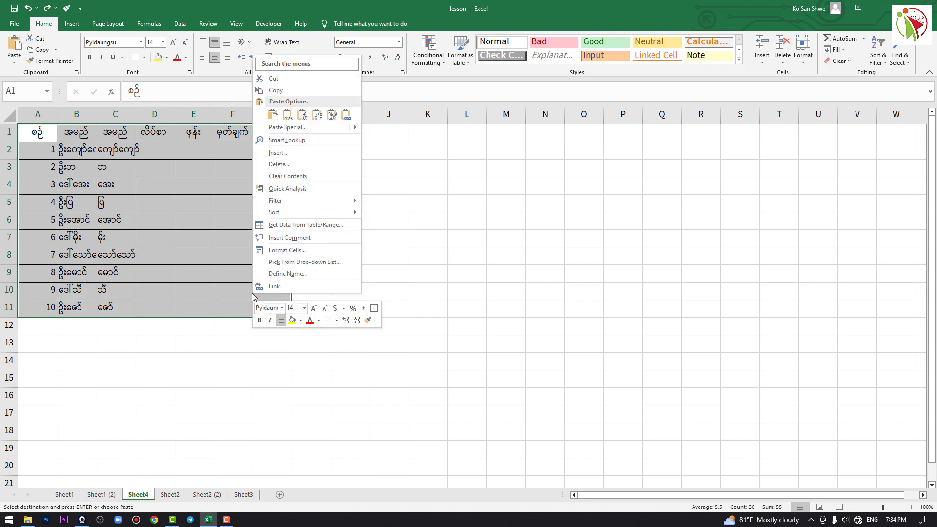
pyautogui.click(279, 164)
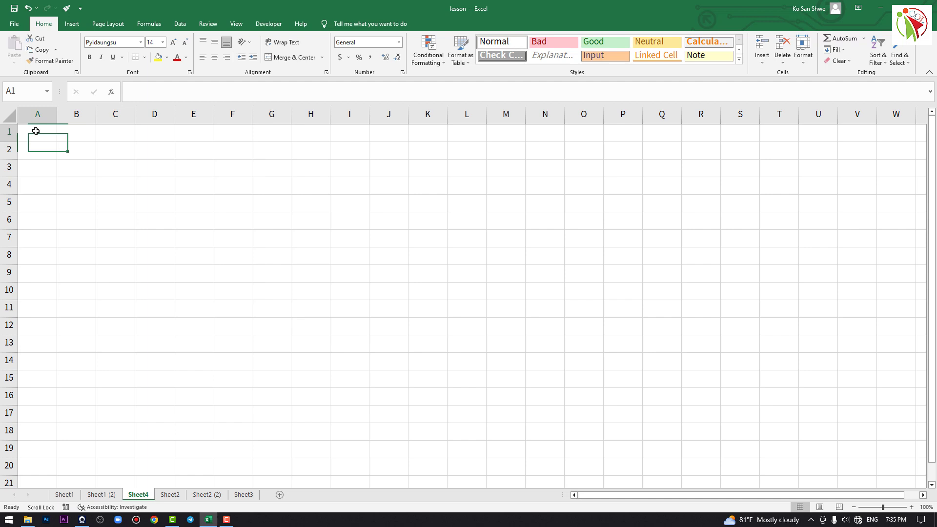
pyautogui.rightClick(35, 131)
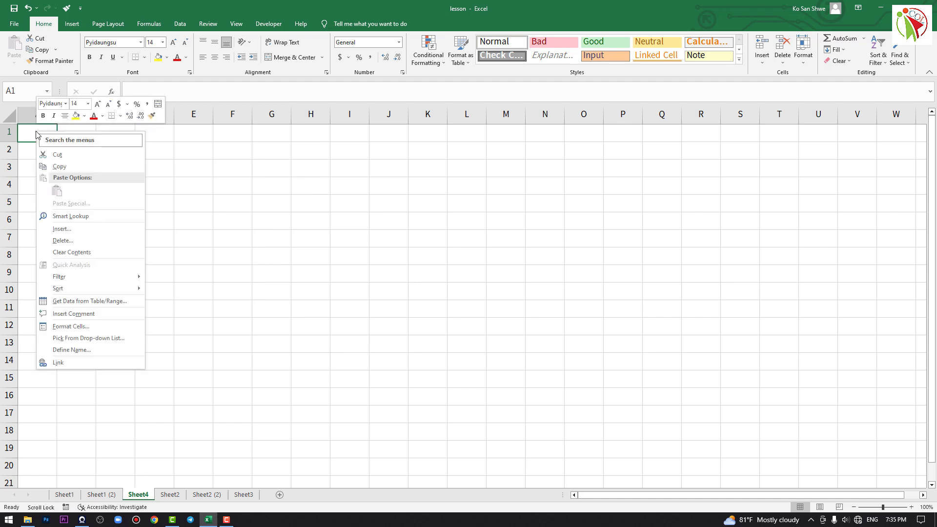
pyautogui.moveTo(292, 269)
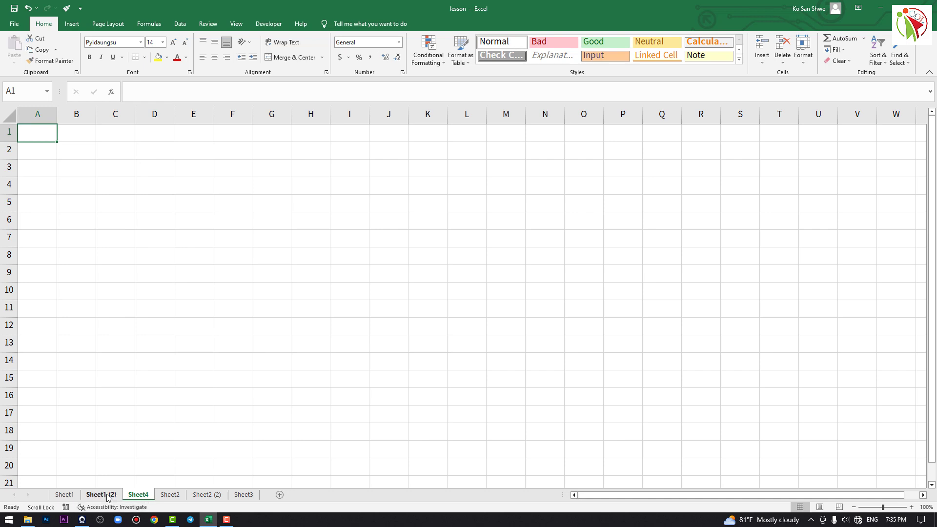
# - Copy the bordered name table on Sheet1 (2) again and switch to the empty Sheet4
pyautogui.click(100, 494)
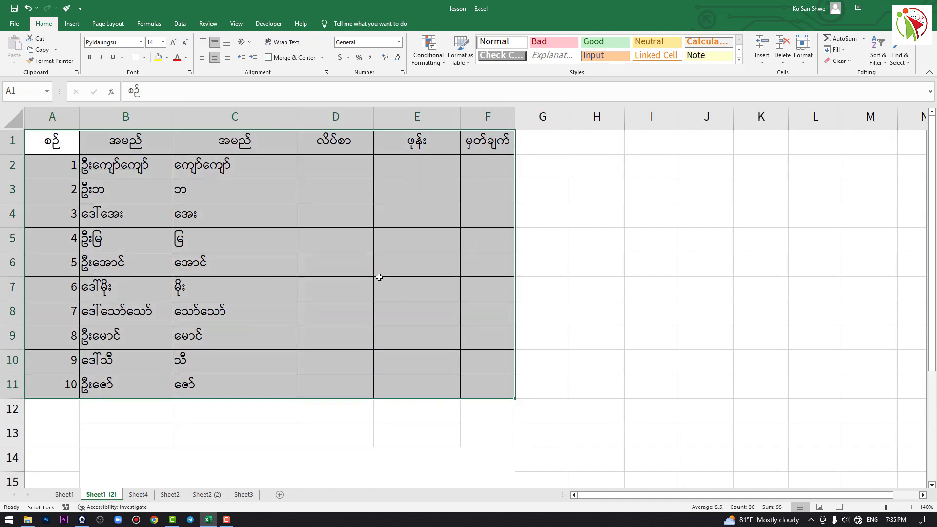
pyautogui.rightClick(379, 277)
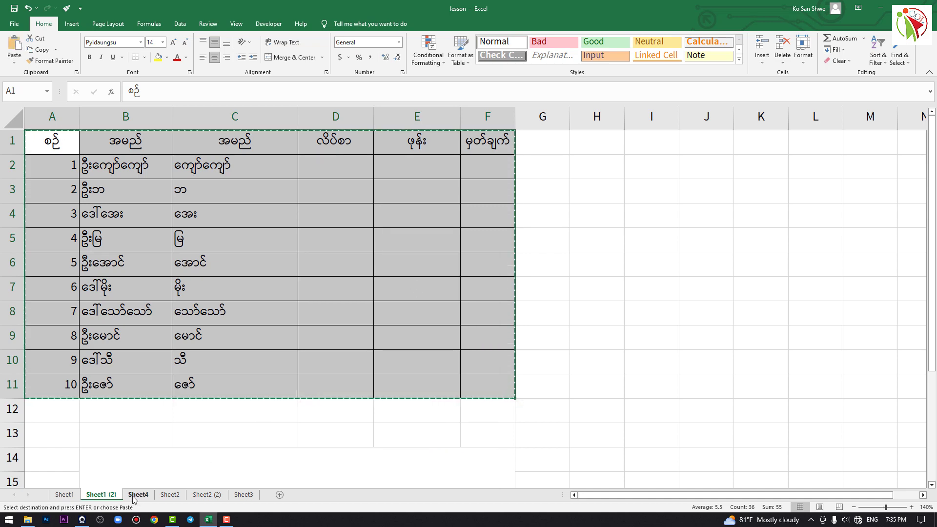
pyautogui.click(138, 494)
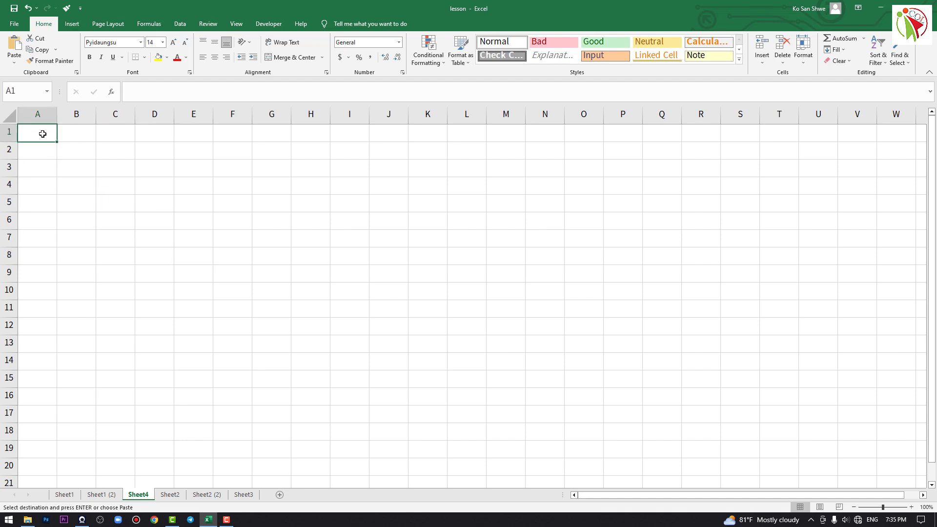
# - Paste the table into Sheet4 A1 with Keep Source Column Widths, then return to Sheet1 (2)
pyautogui.rightClick(43, 133)
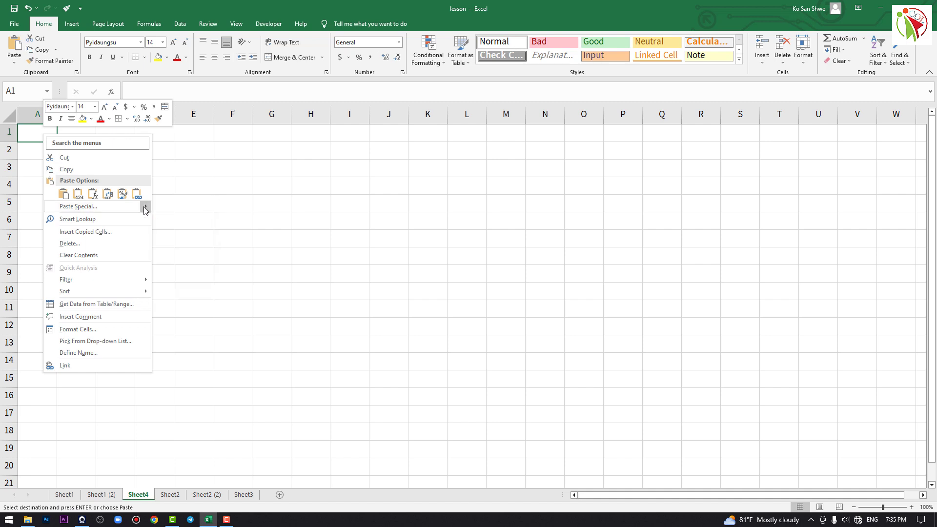
pyautogui.click(144, 207)
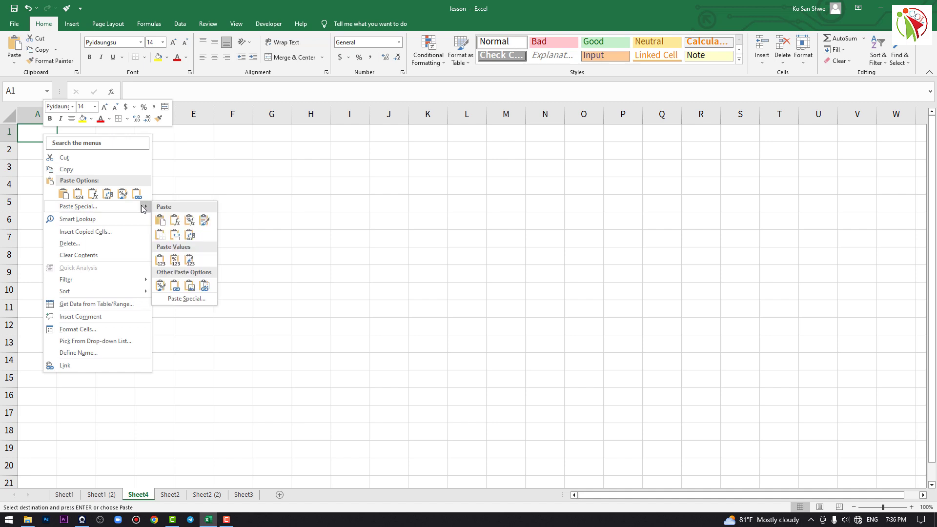
pyautogui.click(160, 221)
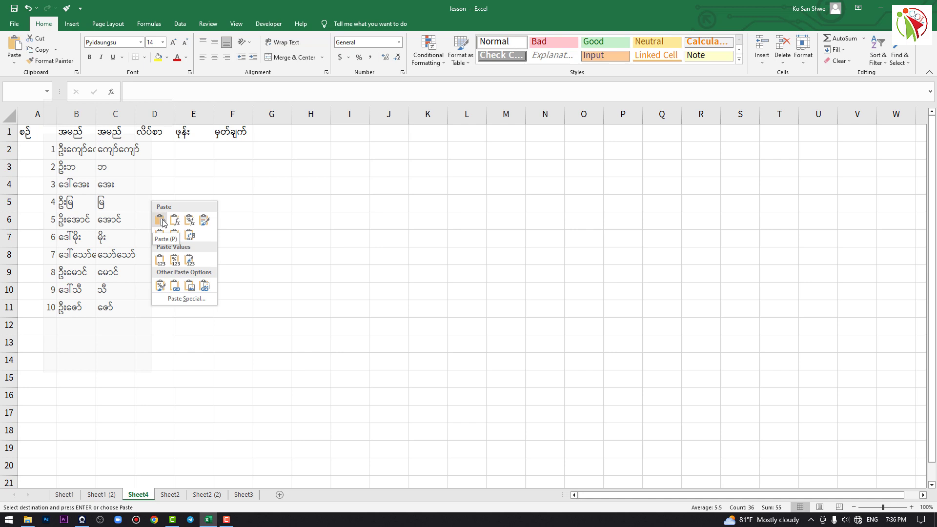
pyautogui.click(188, 235)
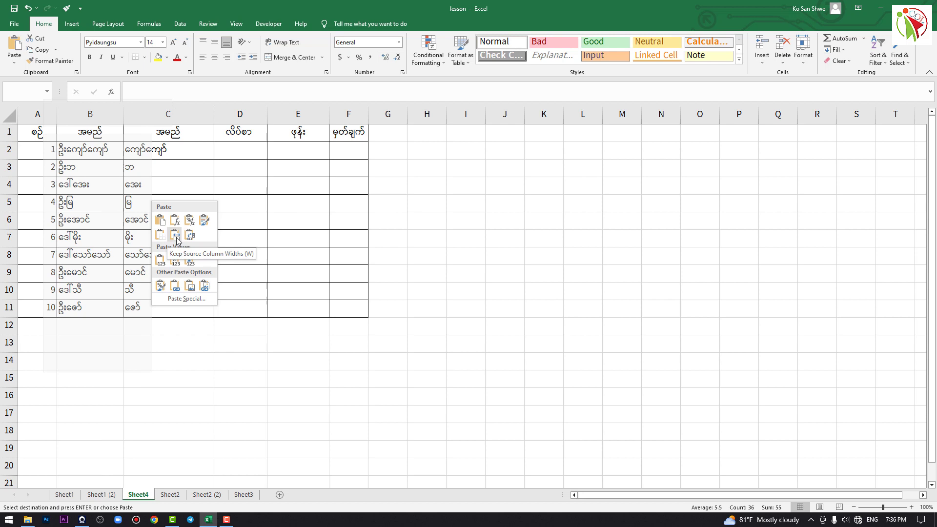
pyautogui.click(175, 234)
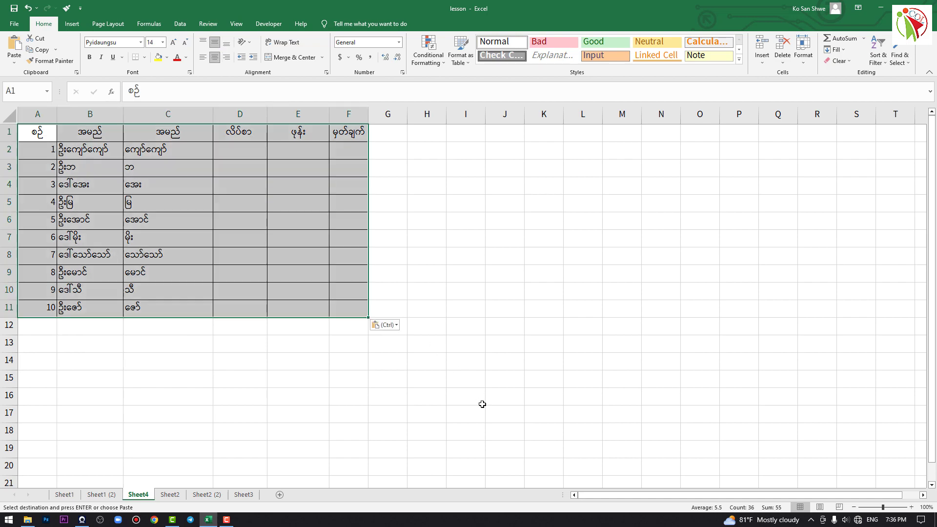
pyautogui.click(100, 494)
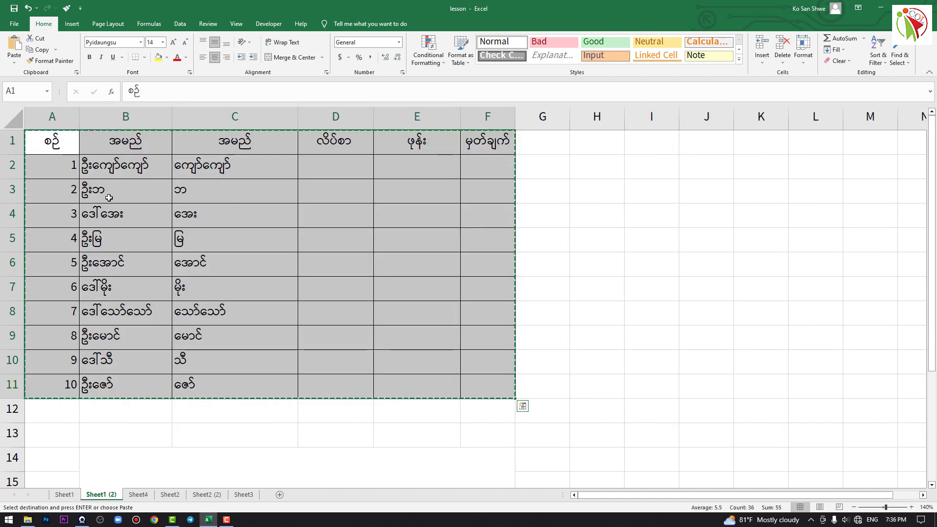
pyautogui.click(138, 494)
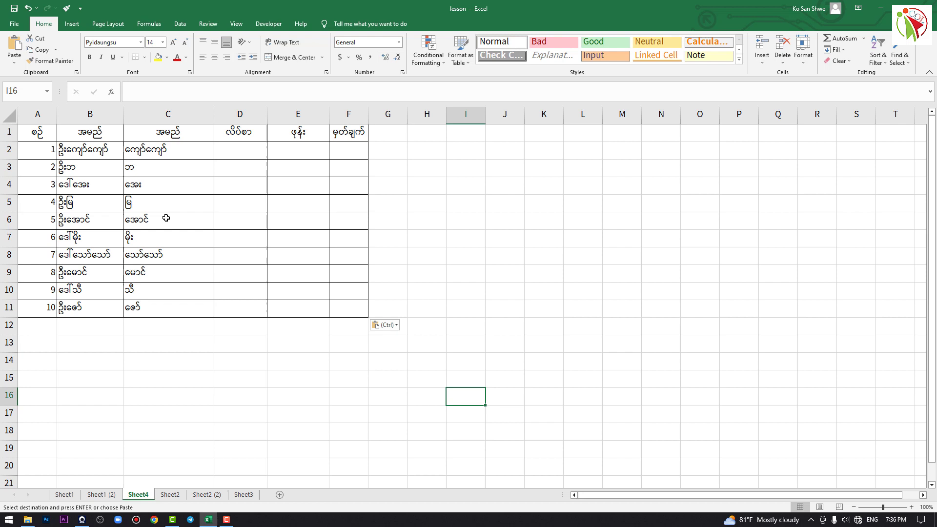
pyautogui.moveTo(336, 344)
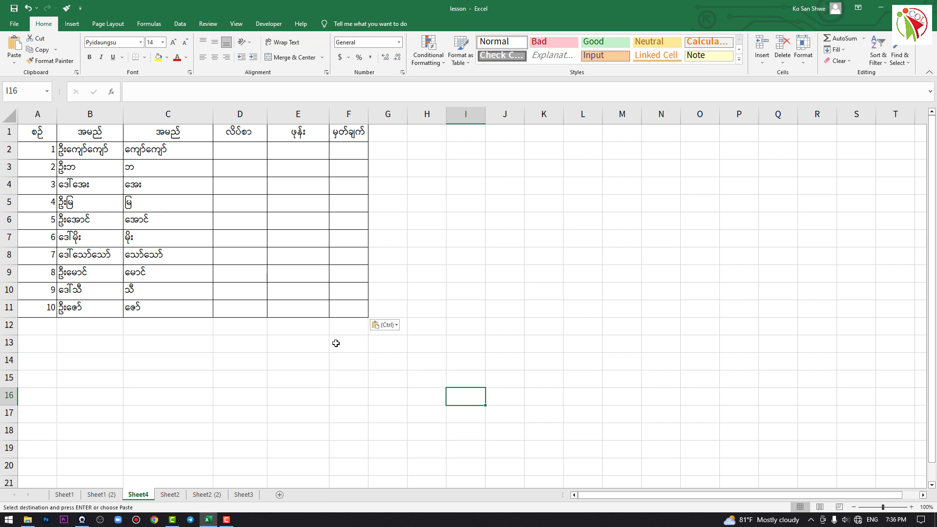
pyautogui.click(309, 396)
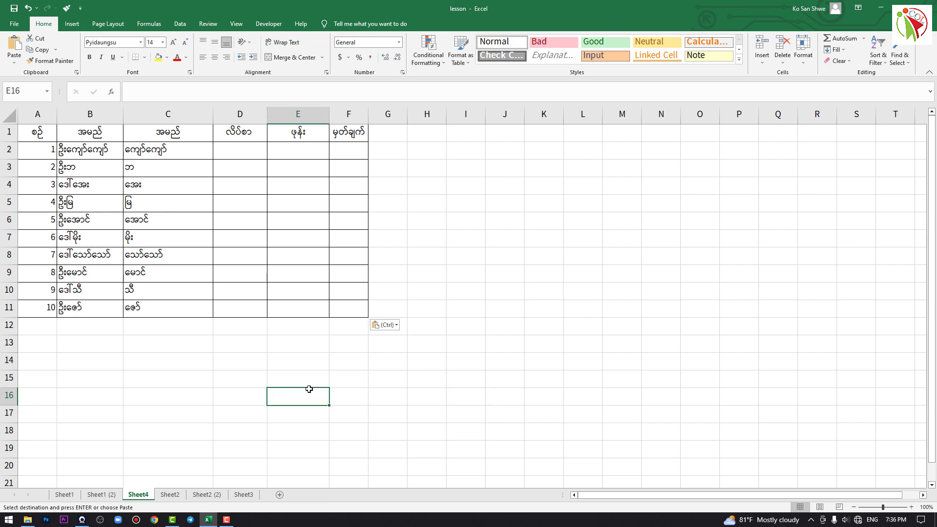
pyautogui.click(101, 494)
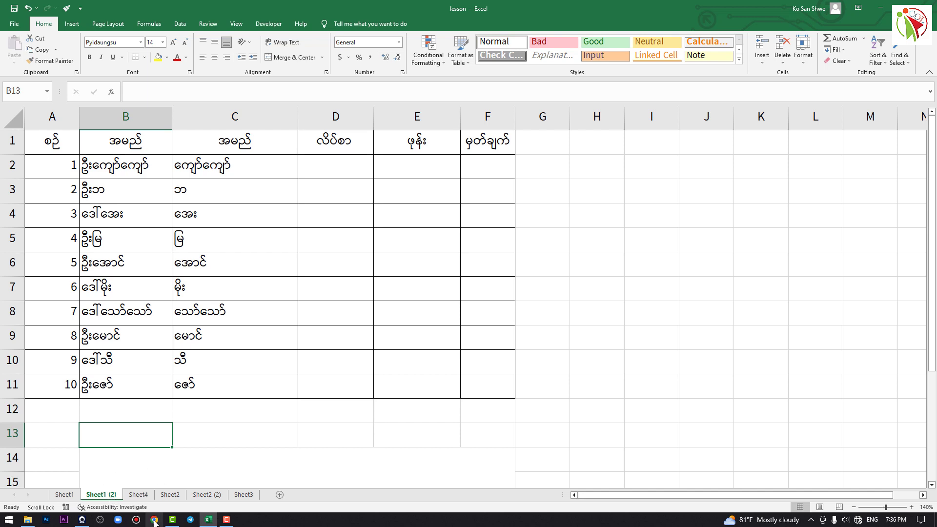
# - Duplicate the Sheet1 (2) tab as Sheet1 (3) with the same table and column widths
pyautogui.click(234, 435)
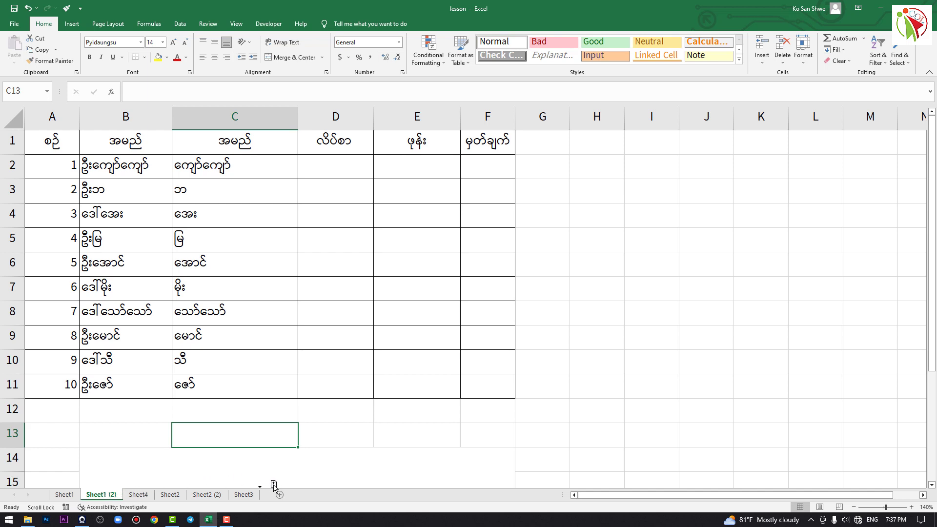
pyautogui.click(279, 495)
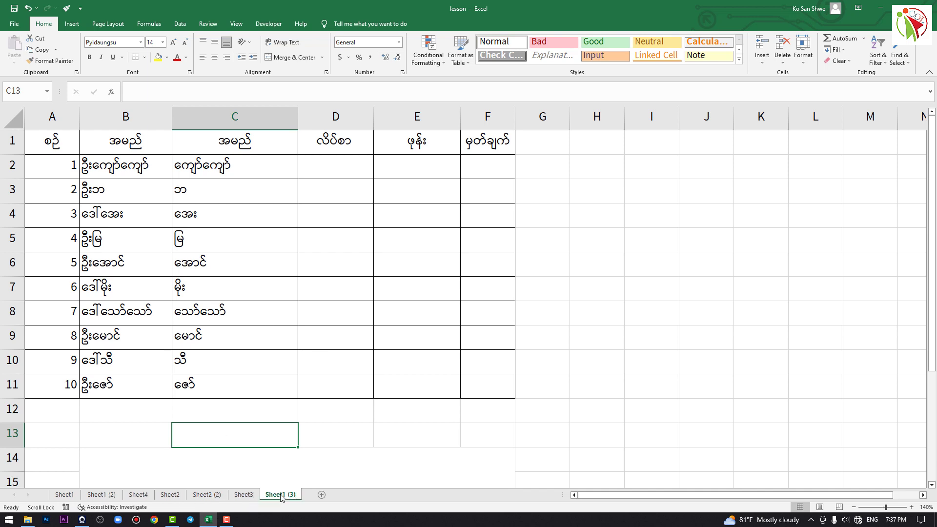
pyautogui.click(392, 429)
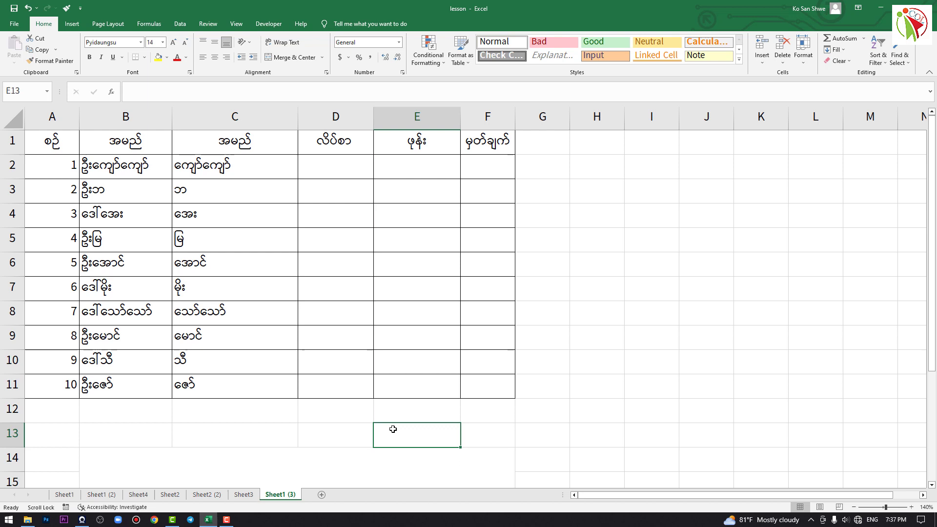